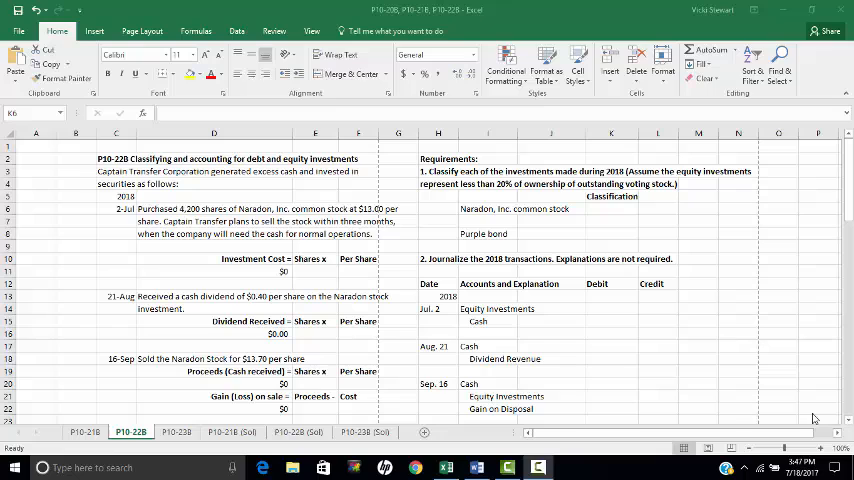
pyautogui.moveTo(635, 232)
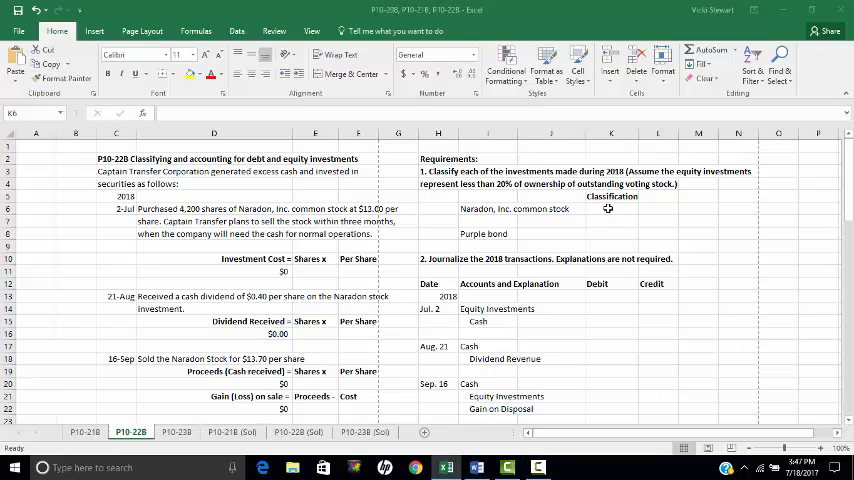
# Step: Enter 'Equity' and 'No significant influence' as the Naradon, Inc. stock classification
pyautogui.click(610, 208)
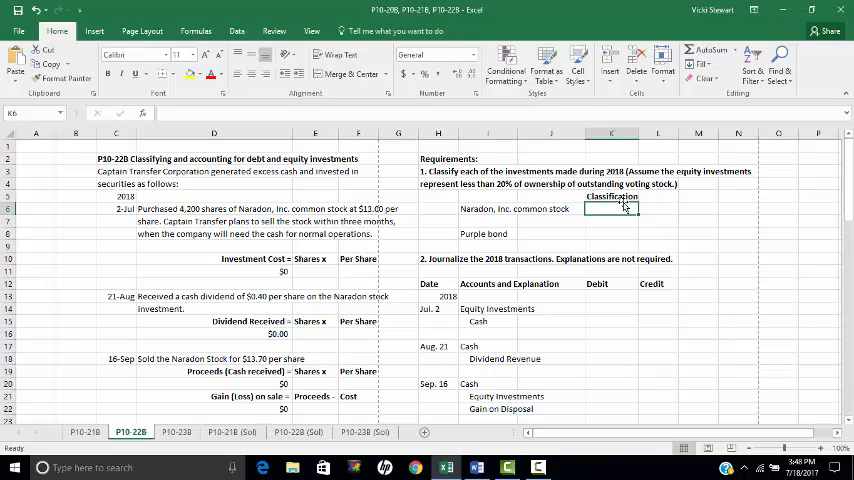
pyautogui.write('Equity')
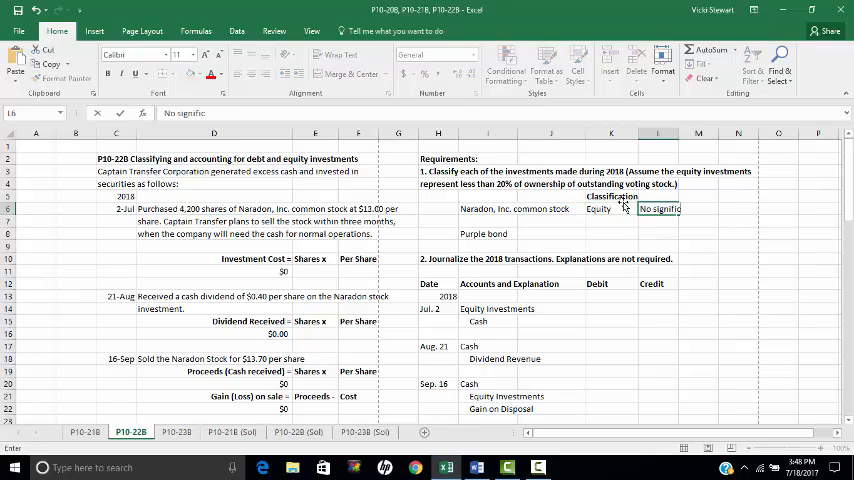
pyautogui.write('No significant influe')
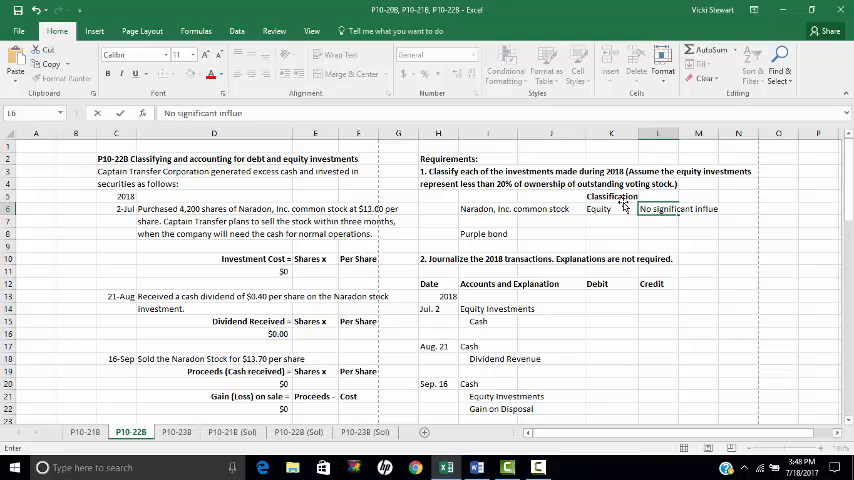
pyautogui.press('Return')
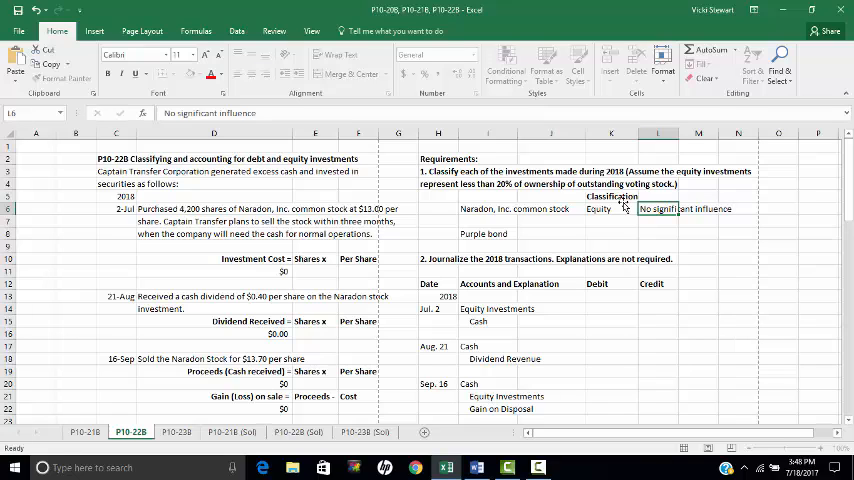
pyautogui.click(611, 233)
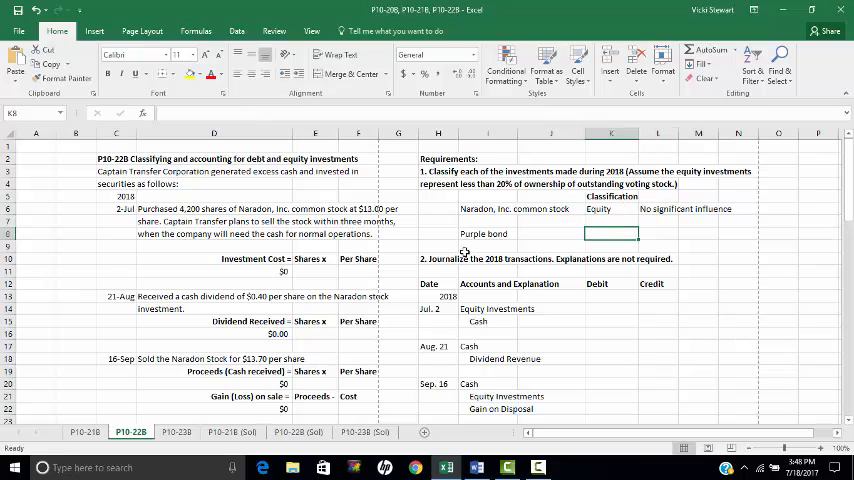
# Step: Compute the Naradon investment cost from 4,200 shares at $13
pyautogui.click(315, 271)
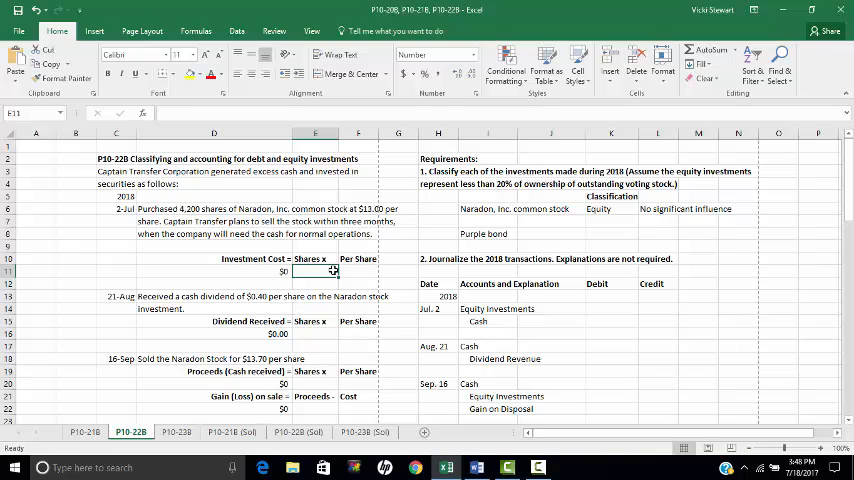
pyautogui.scroll(-3)
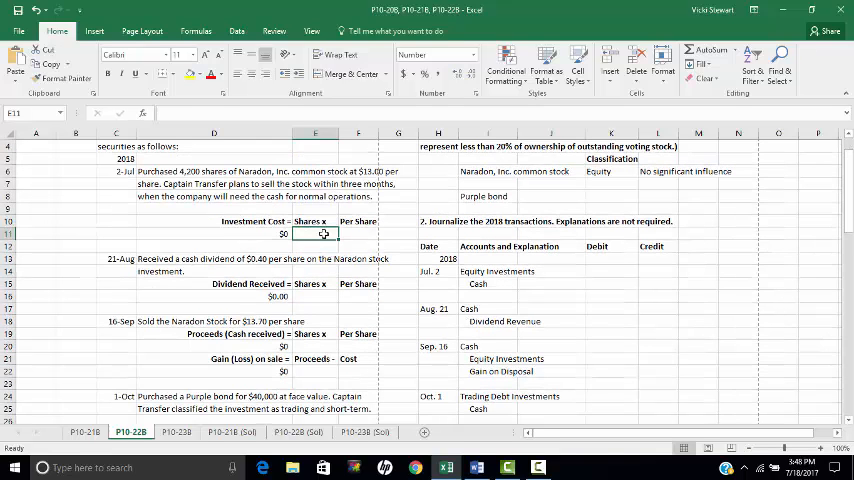
pyautogui.write('4200')
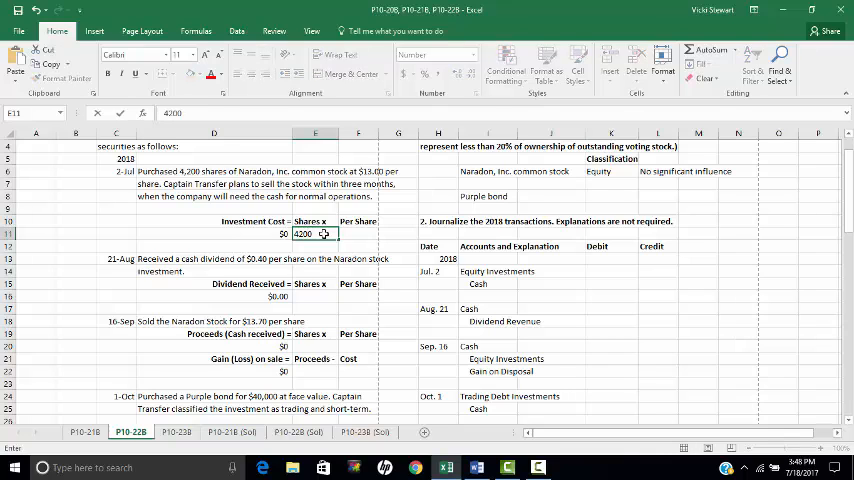
pyautogui.write('13')
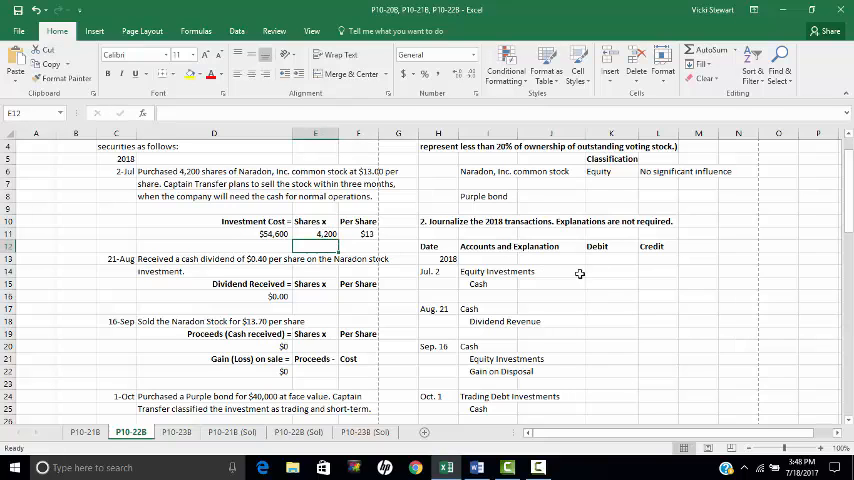
# Step: Record the July 2 entry: Equity Investments debit and Cash credit of 54,600
pyautogui.click(610, 271)
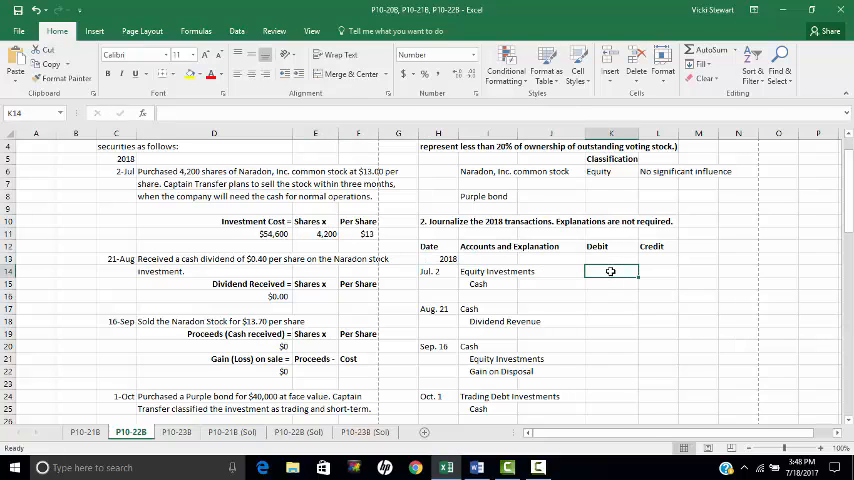
pyautogui.write('54600')
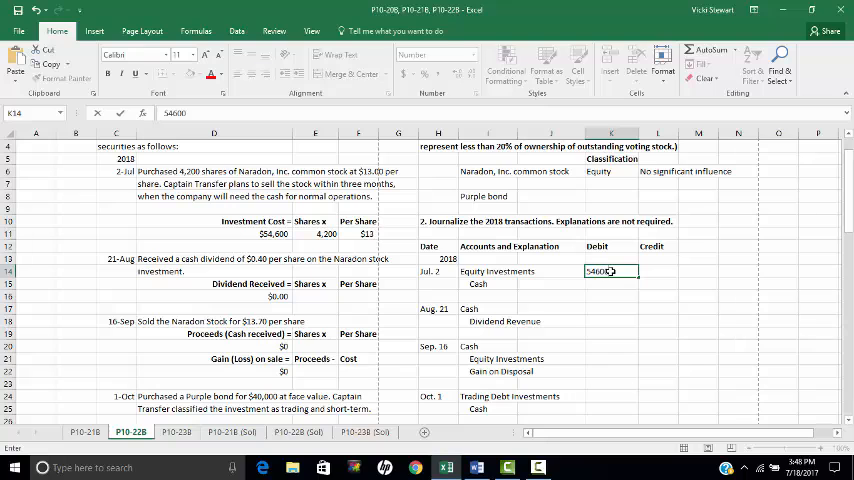
pyautogui.press('Return')
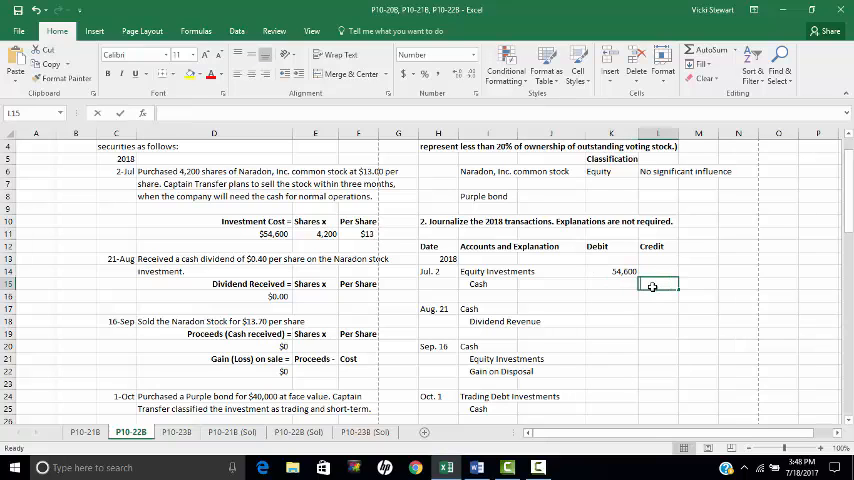
pyautogui.write('54600')
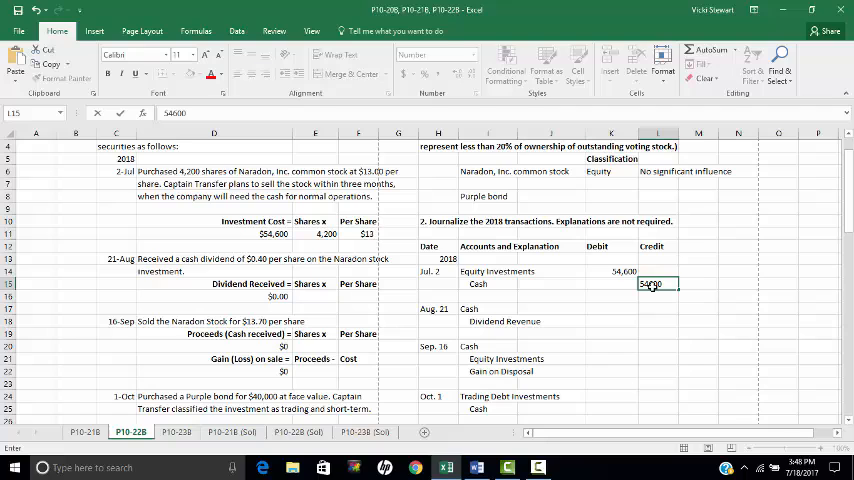
pyautogui.moveTo(611, 311)
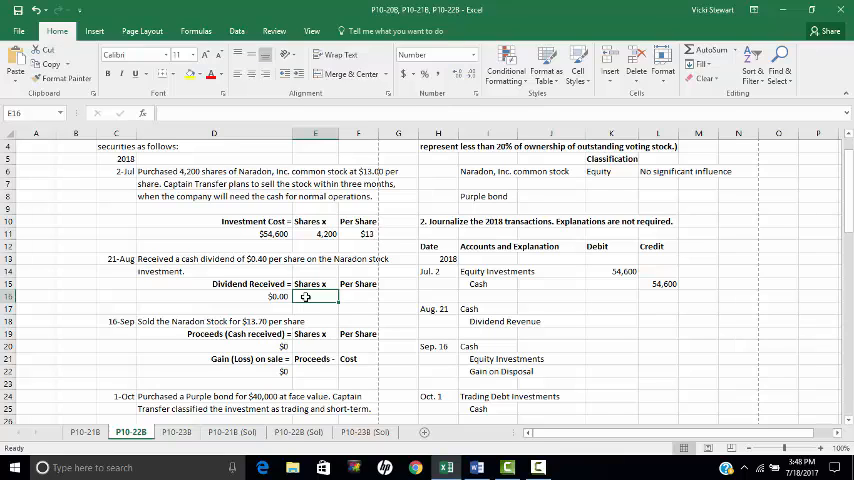
# Step: Compute the dividend from 4,200 shares at $0.40, then debit Cash 1,680
pyautogui.write('4,200')
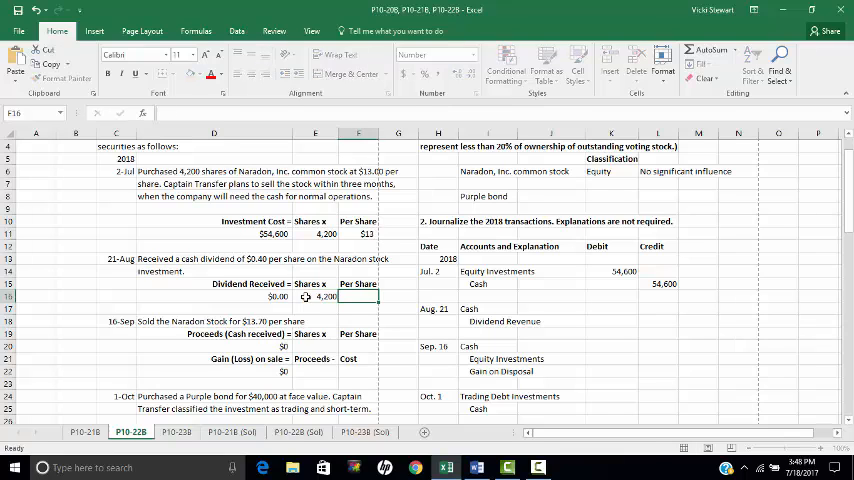
pyautogui.write('.40')
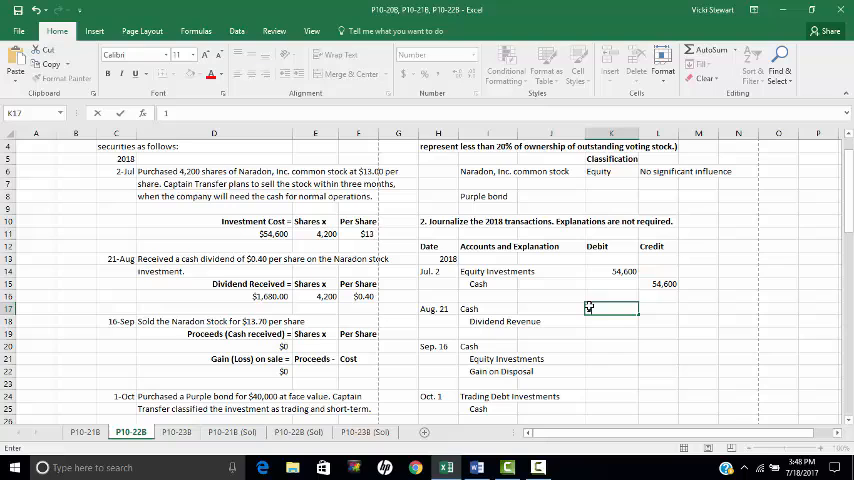
pyautogui.write('1680')
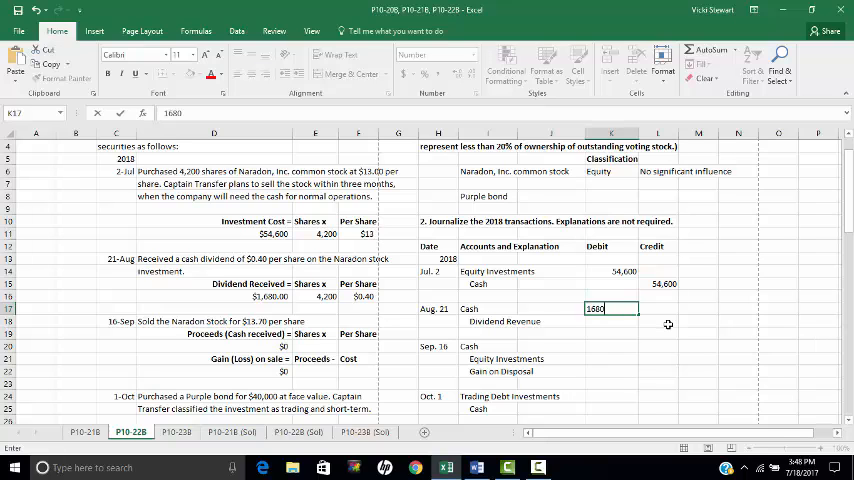
pyautogui.press('Return')
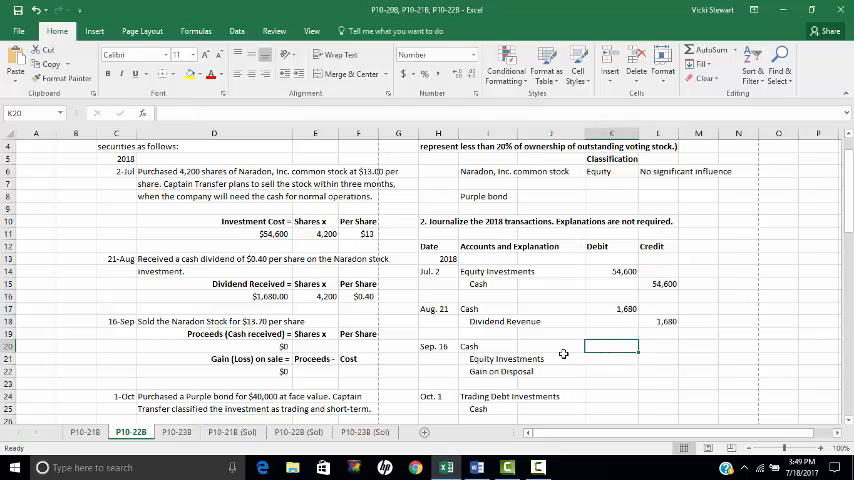
# Step: Enter the Naradon sale proceeds of $57,540 and the $54,600 cost to compute the $2,940 gain
pyautogui.click(315, 346)
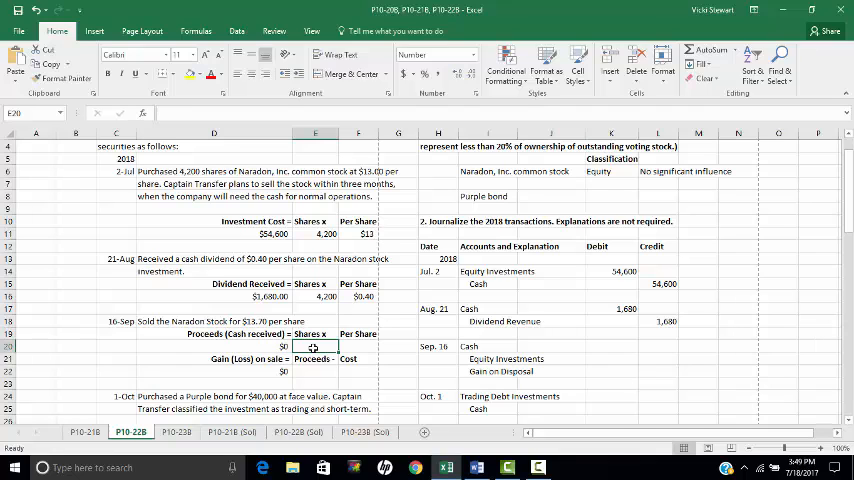
pyautogui.write('420')
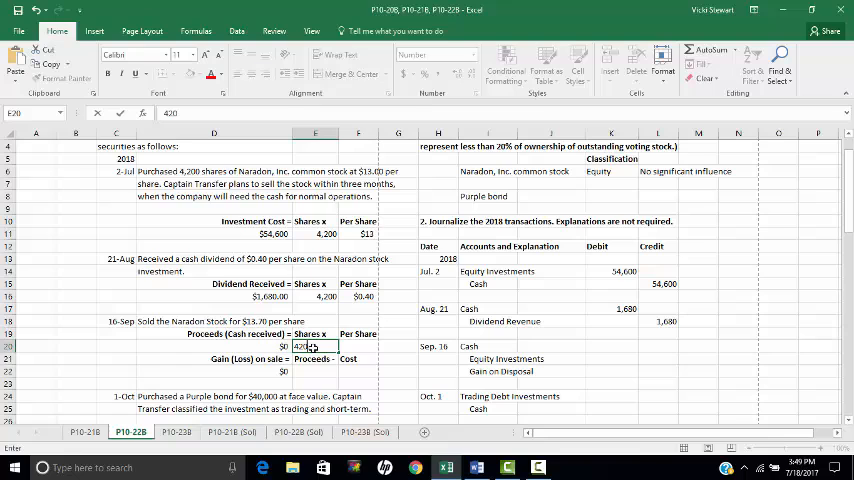
pyautogui.write('13.70')
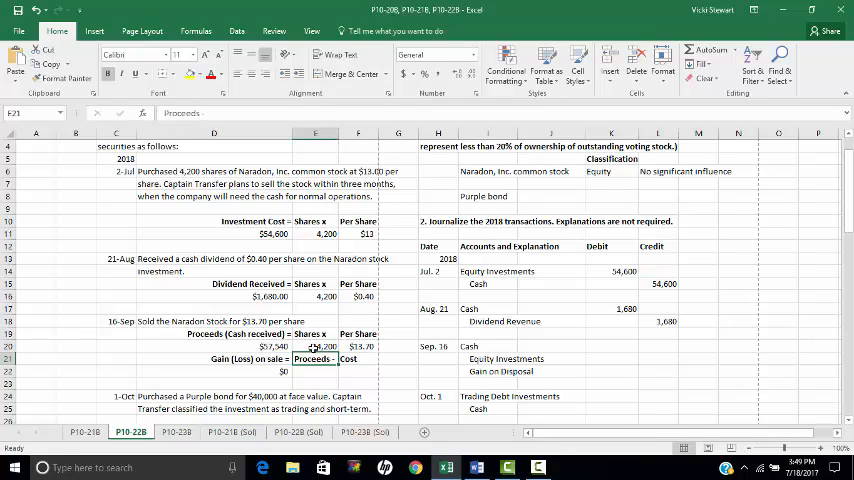
pyautogui.click(315, 371)
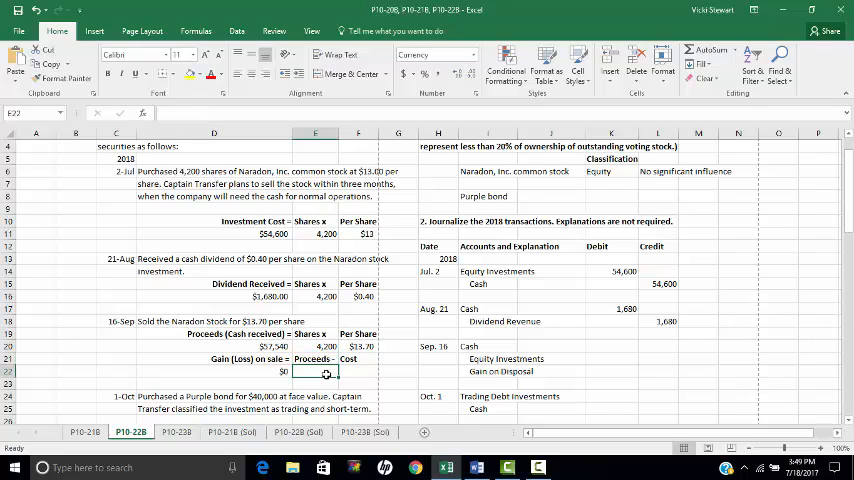
pyautogui.write('57,')
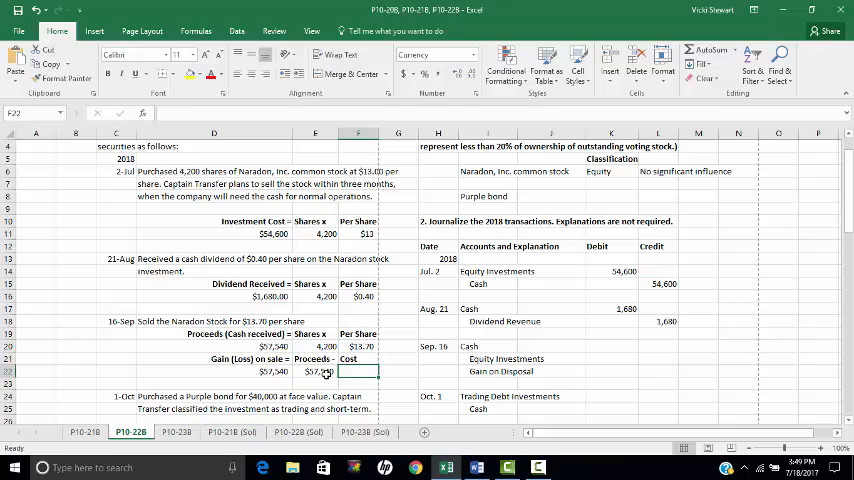
pyautogui.write('54,600')
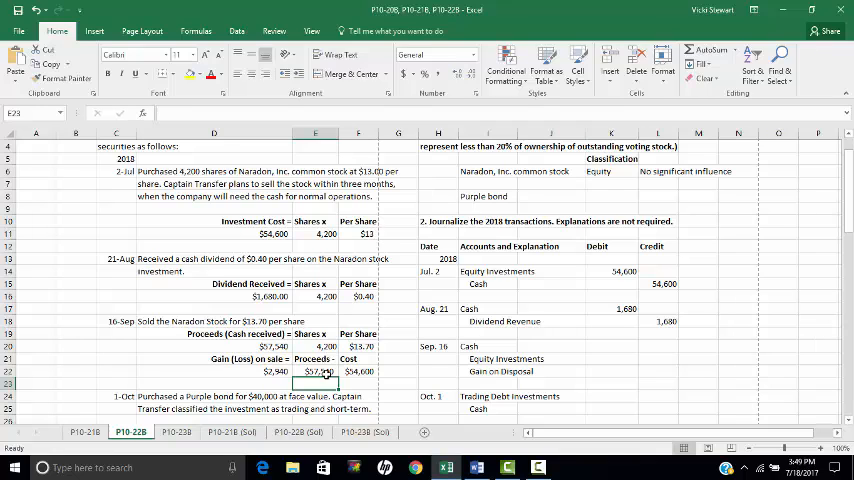
pyautogui.click(611, 346)
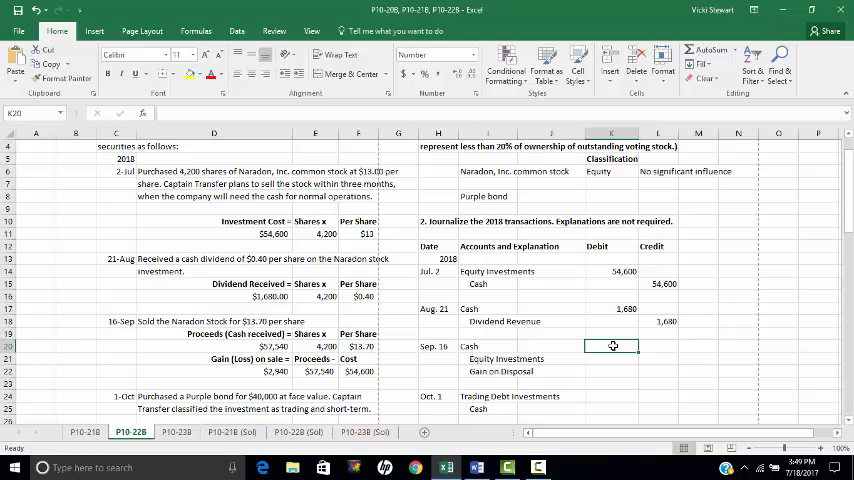
# Step: Debit Cash 57,540, credit Equity Investments 54,600 and Gain on Disposal 2,940
pyautogui.write('5')
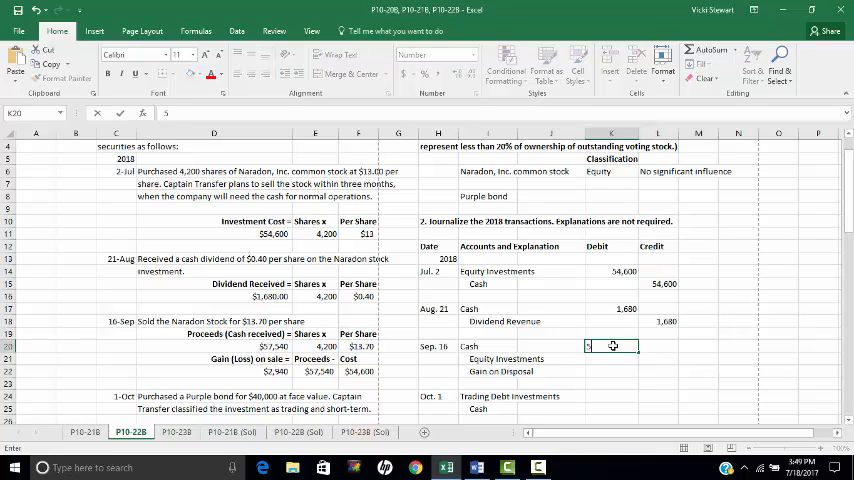
pyautogui.write('57540')
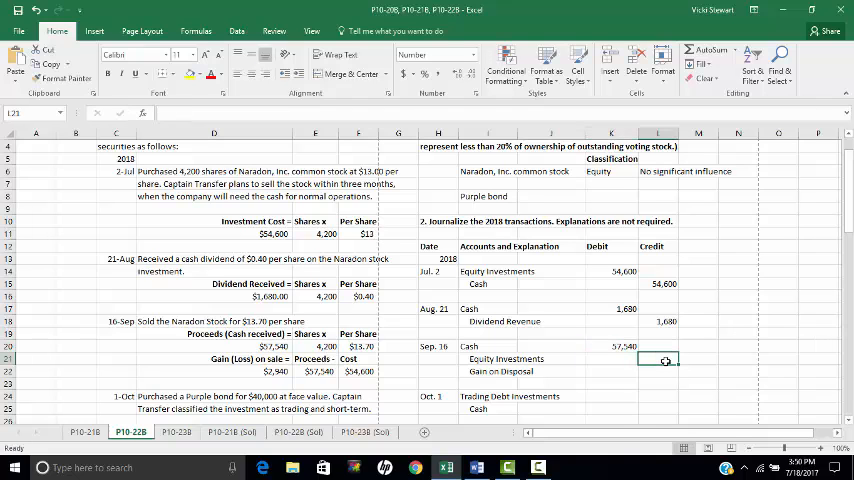
pyautogui.write('5460')
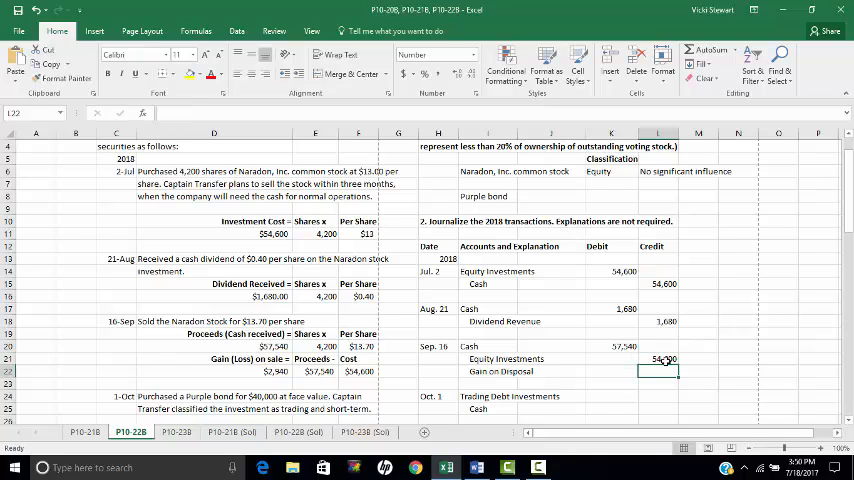
pyautogui.write('29')
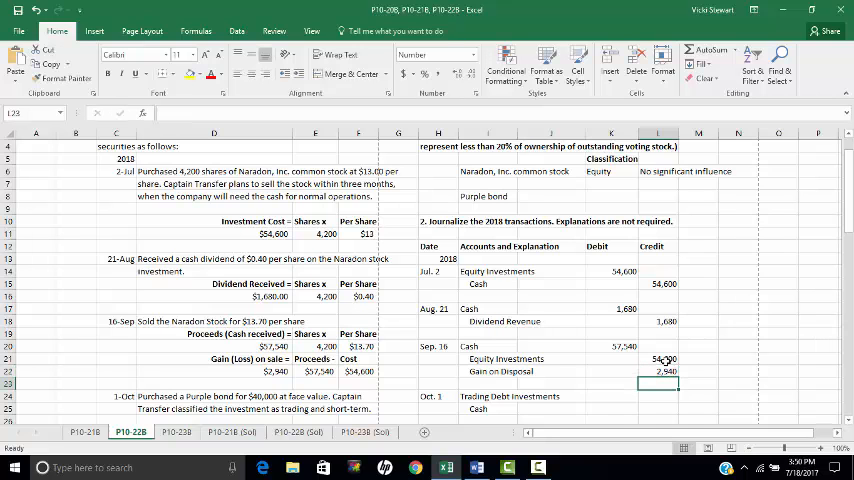
pyautogui.scroll(-3)
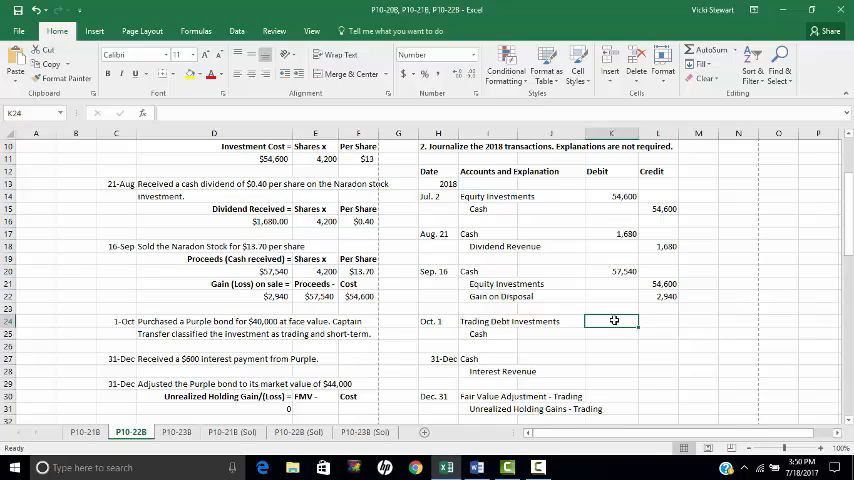
pyautogui.scroll(3)
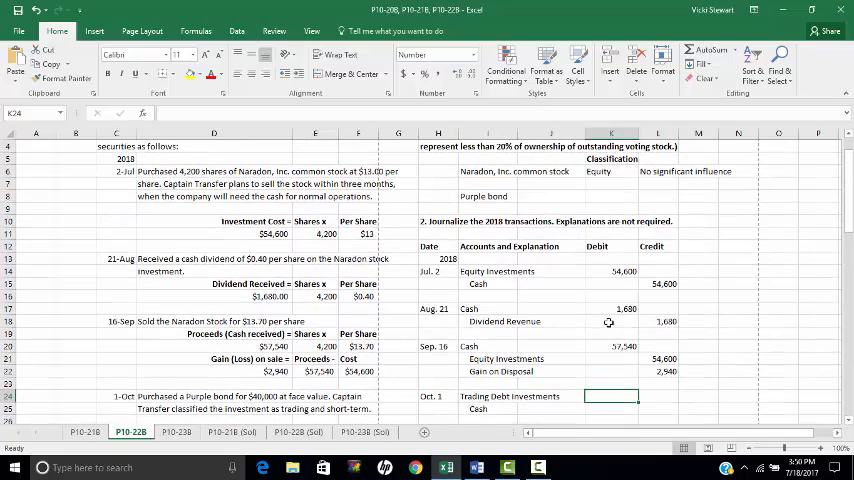
pyautogui.scroll(3)
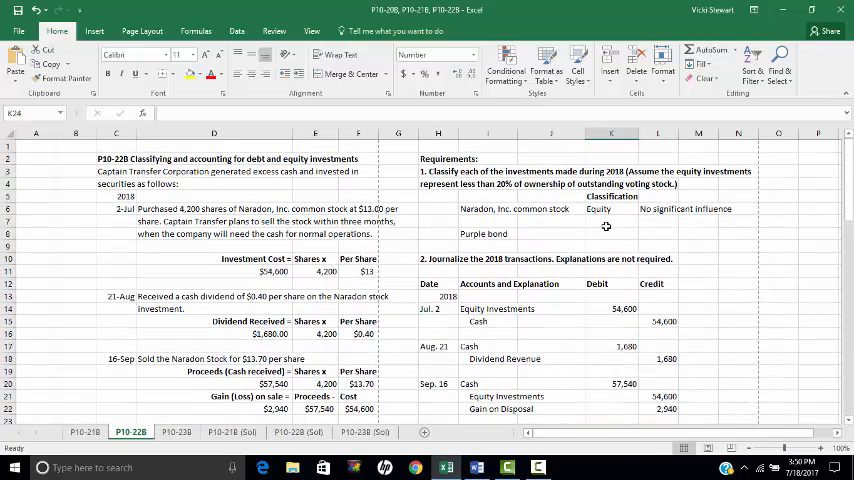
# Step: Type 'Trading' as the Purple bond's classification
pyautogui.click(611, 233)
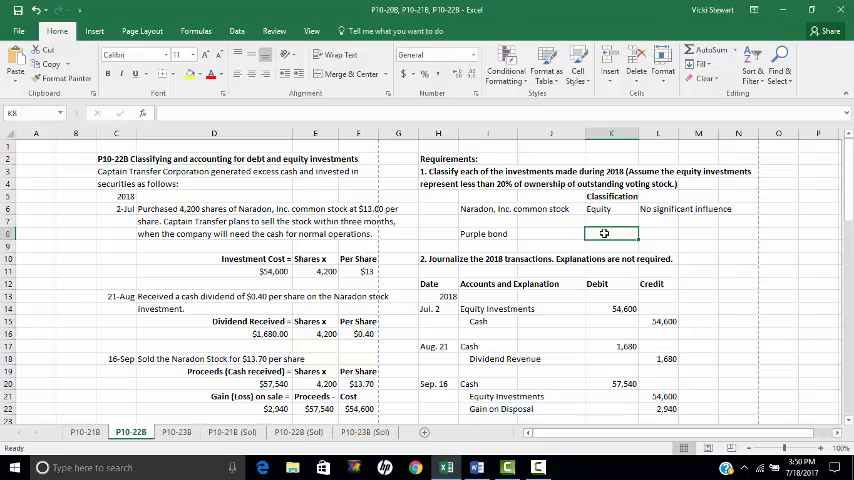
pyautogui.write('Trading')
pyautogui.click(658, 233)
pyautogui.write('Deb')
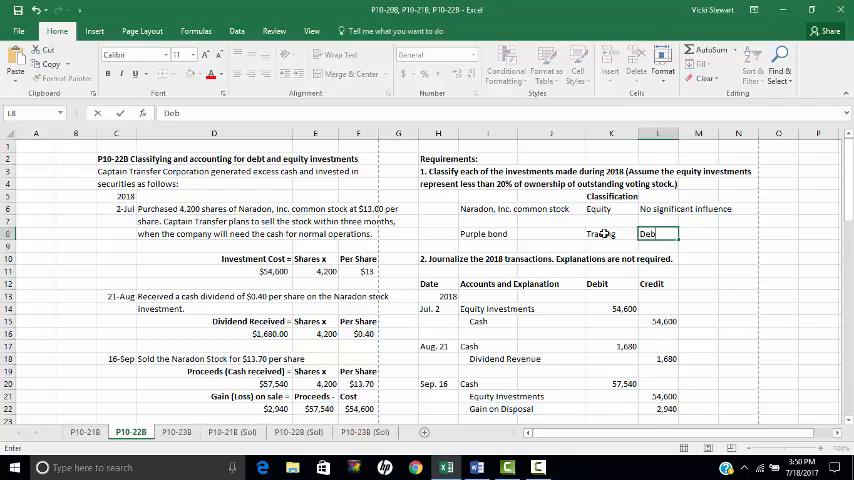
# Step: Record the Oct. 1 bond purchase: Trading Debt Investments debit of 40,000
pyautogui.scroll(-3)
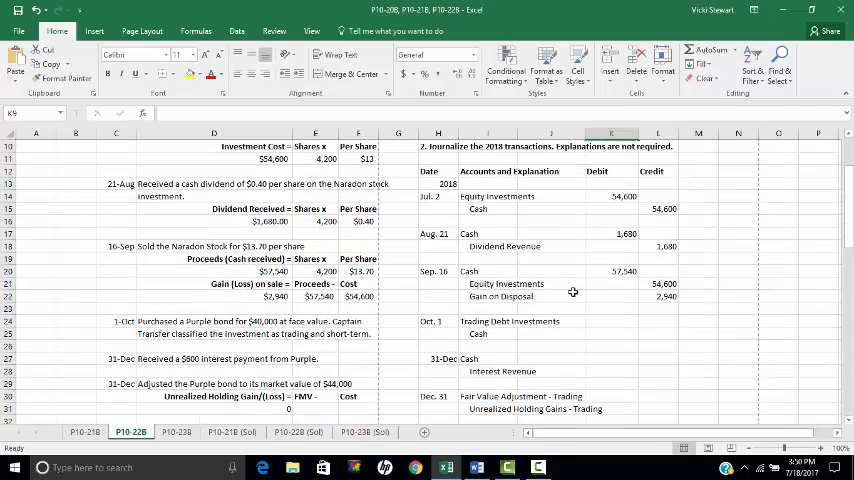
pyautogui.click(611, 322)
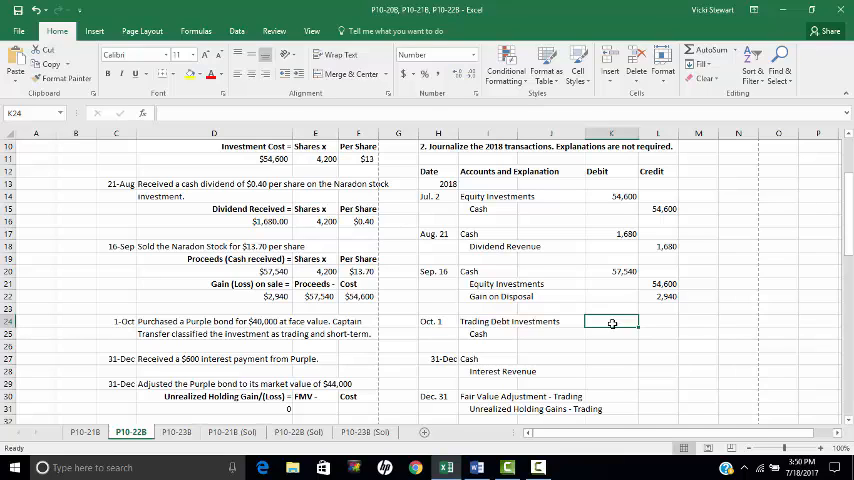
pyautogui.write('4000')
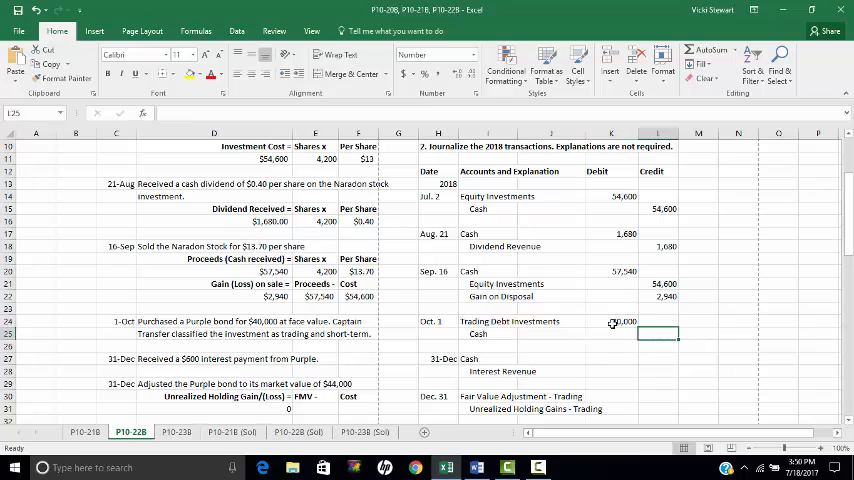
pyautogui.write('400000')
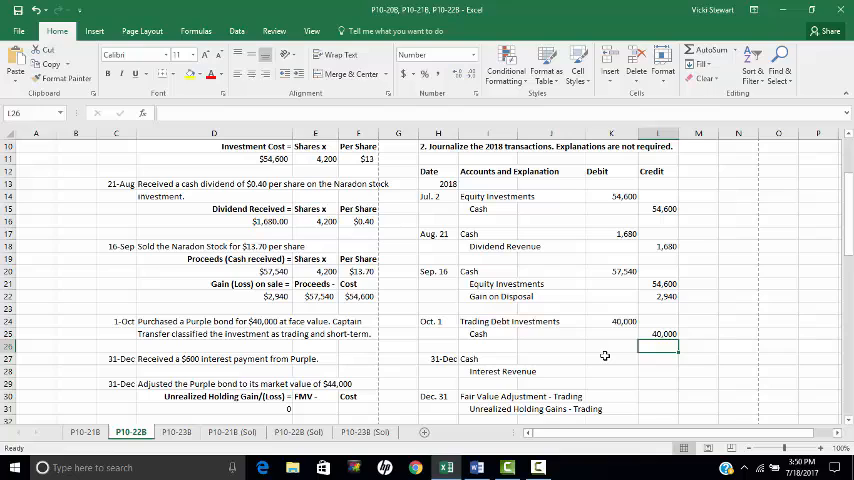
# Step: Record the Dec. 31 entry debiting Cash and crediting Interest Revenue 600
pyautogui.click(610, 358)
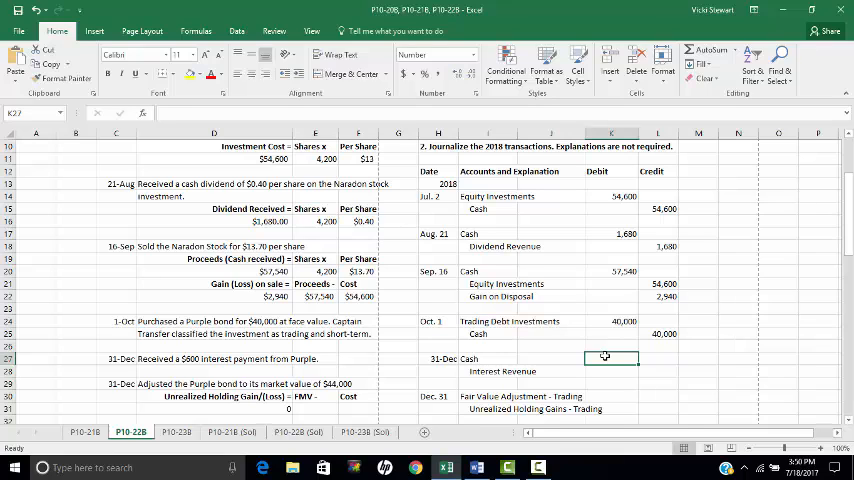
pyautogui.write('600')
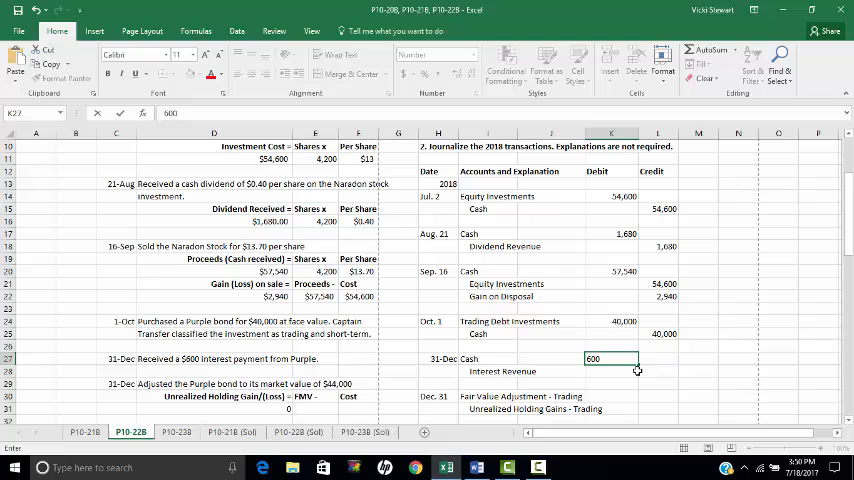
pyautogui.click(657, 371)
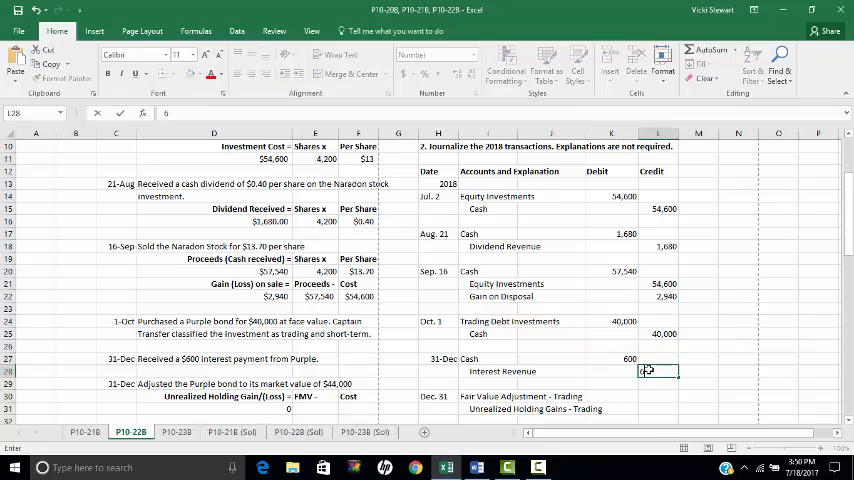
pyautogui.write('600')
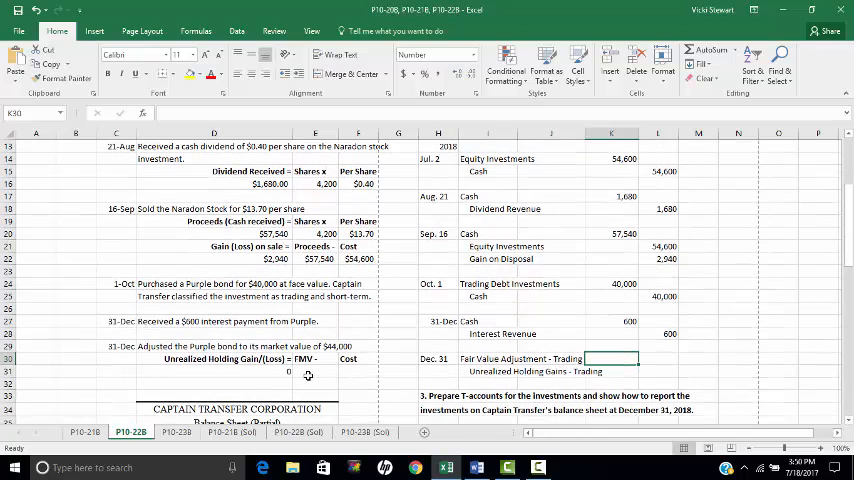
# Step: Enter the bond's $44,000 fair value so the 4,000 gain over cost appears
pyautogui.click(315, 371)
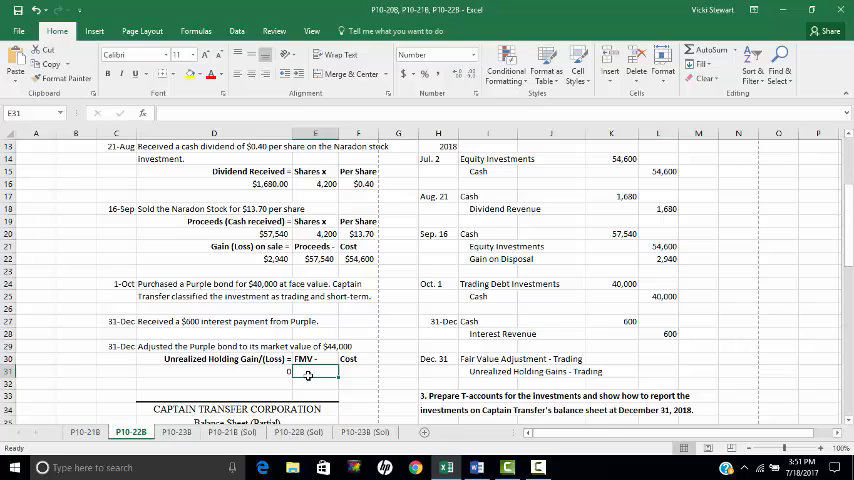
pyautogui.write('44')
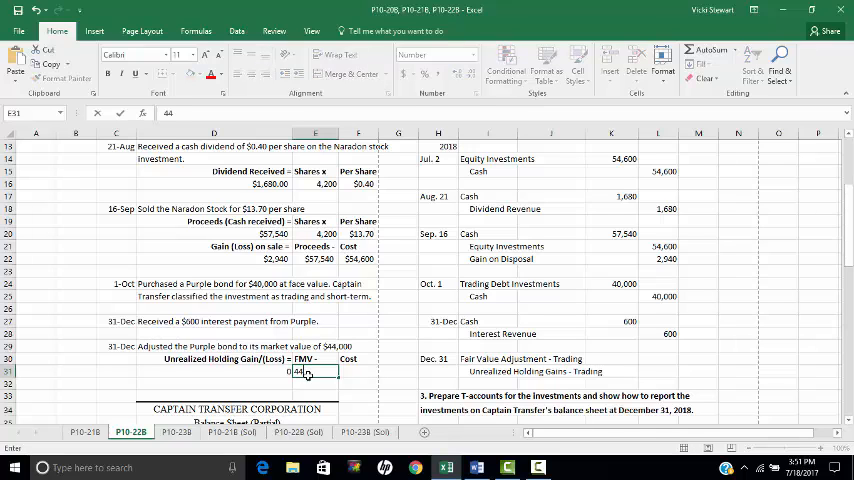
pyautogui.press('Return')
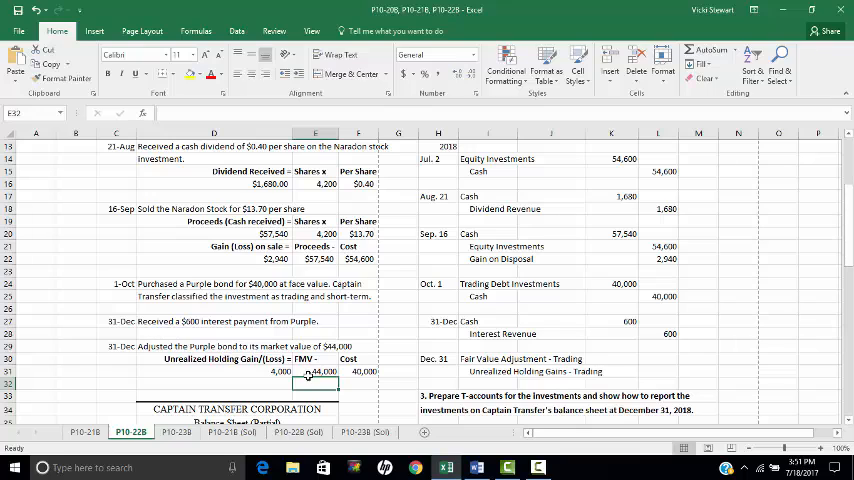
pyautogui.moveTo(592, 349)
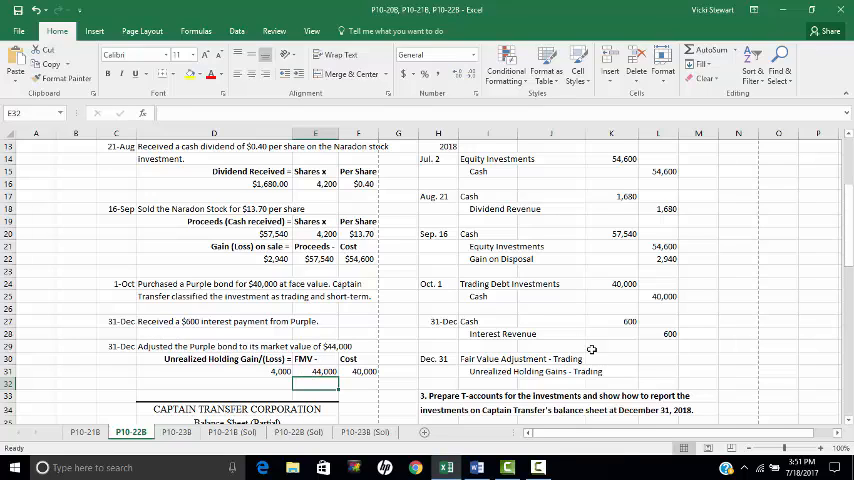
# Step: Enter 4,000 as the Fair Value Adjustment debit and the Unrealized Holding Gains credit
pyautogui.click(610, 358)
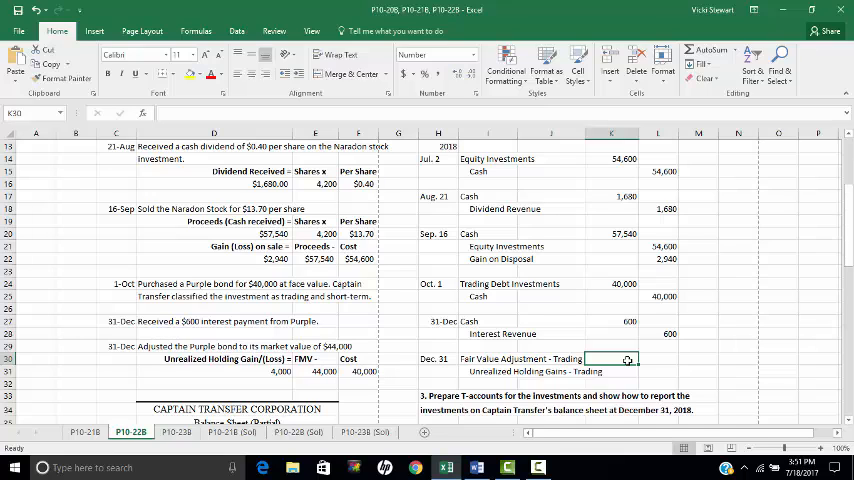
pyautogui.write('4000')
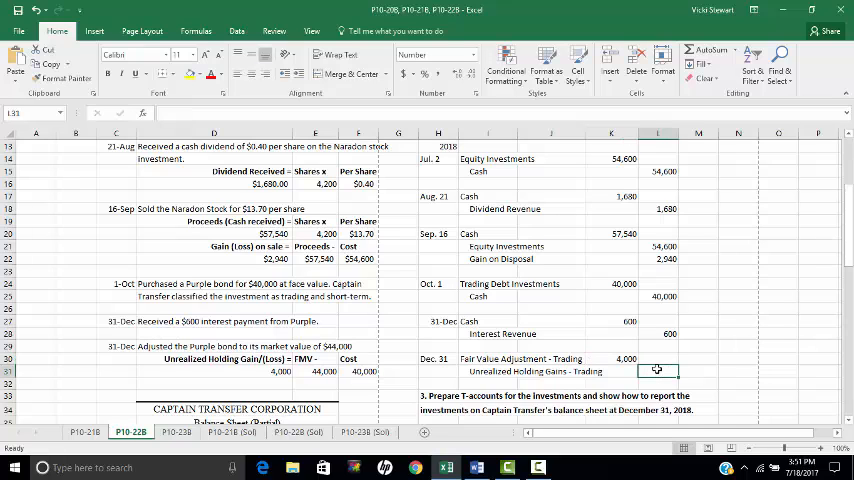
pyautogui.write('4000')
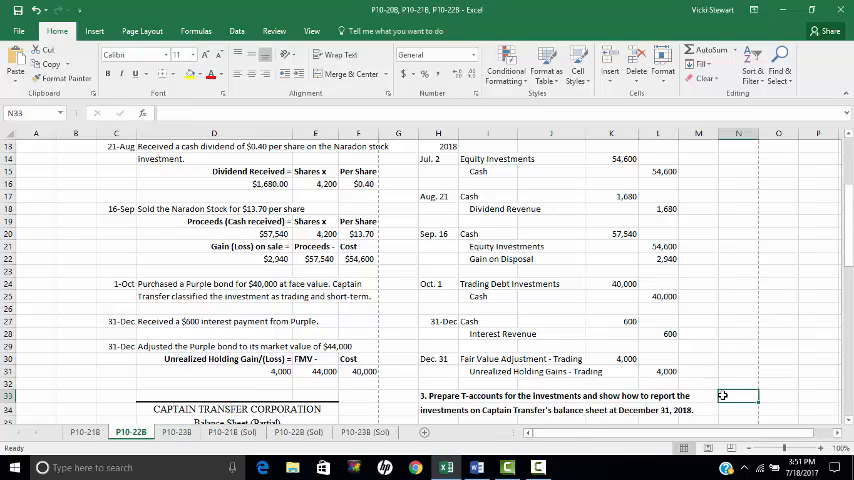
# Step: Scroll down to the T-accounts and the partial balance sheet showing 44,000
pyautogui.scroll(-3)
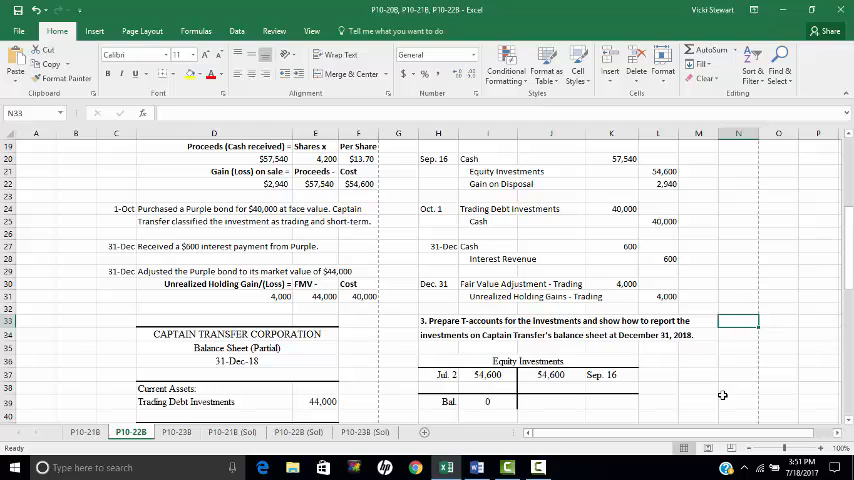
pyautogui.scroll(-3)
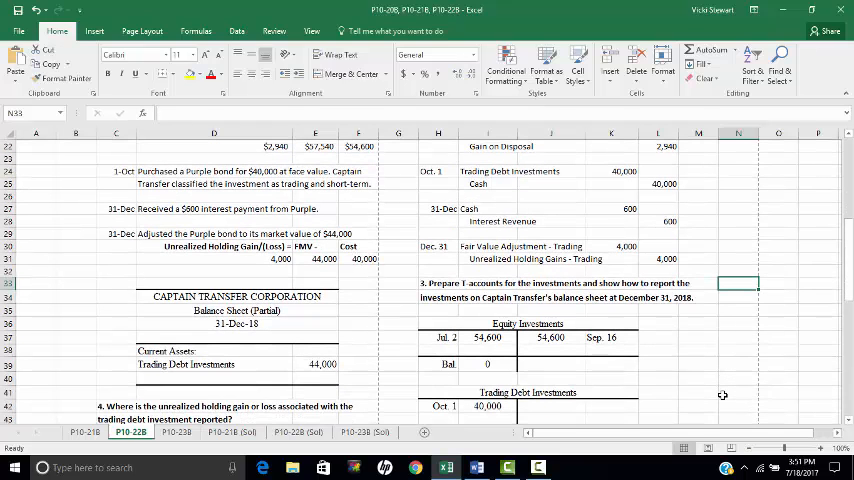
pyautogui.scroll(-3)
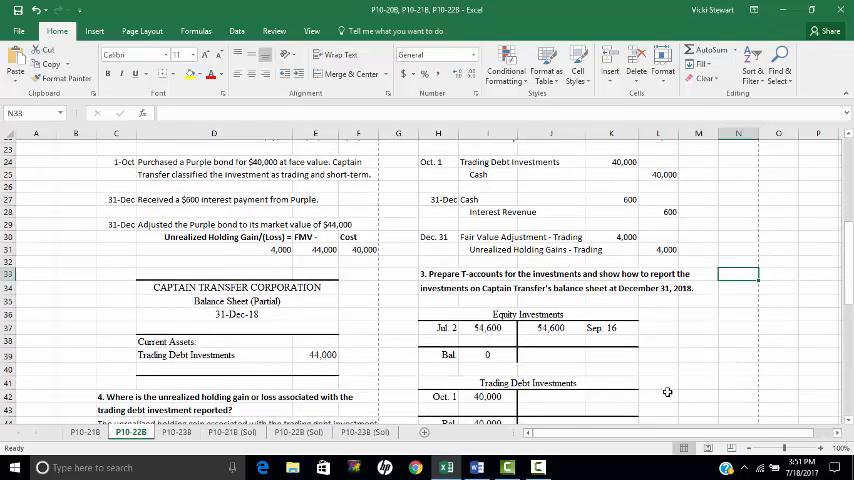
pyautogui.scroll(-3)
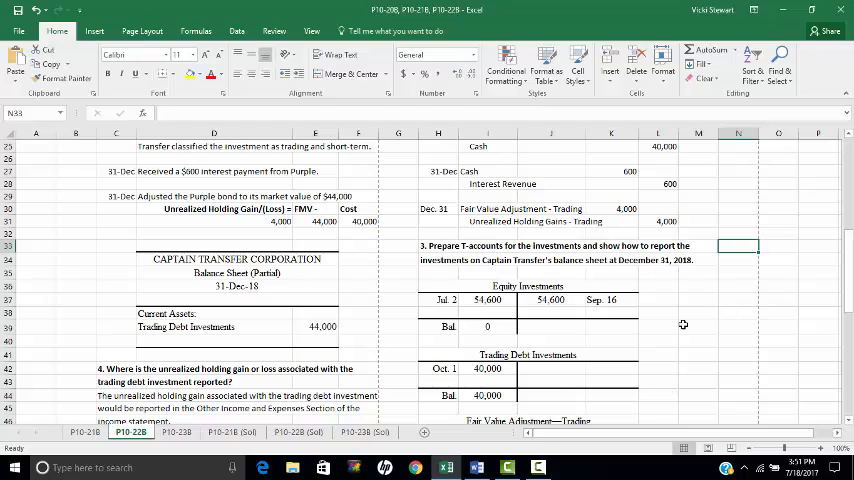
pyautogui.scroll(-3)
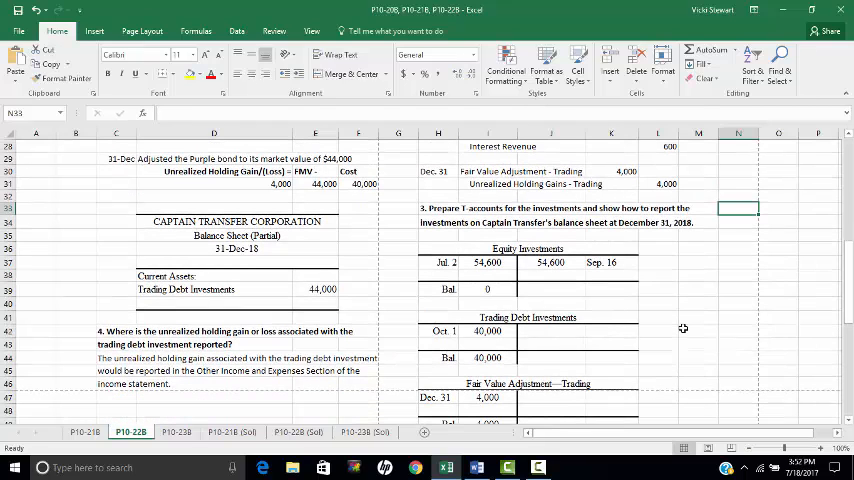
pyautogui.scroll(-3)
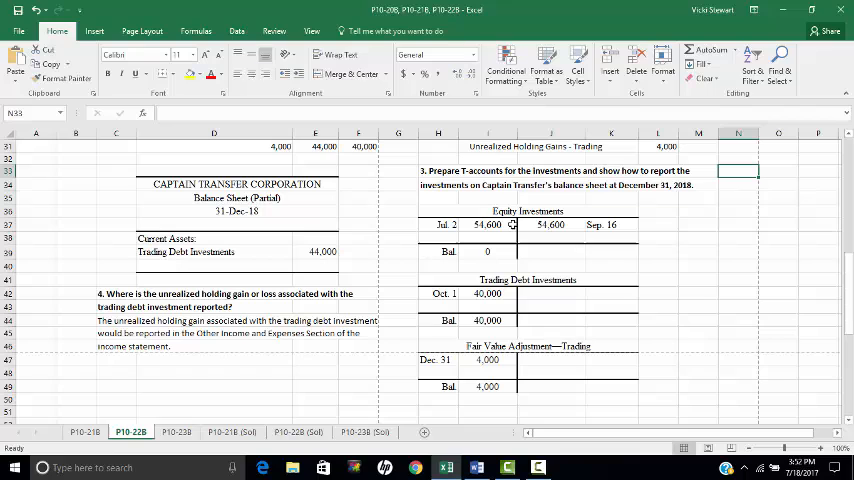
pyautogui.click(488, 224)
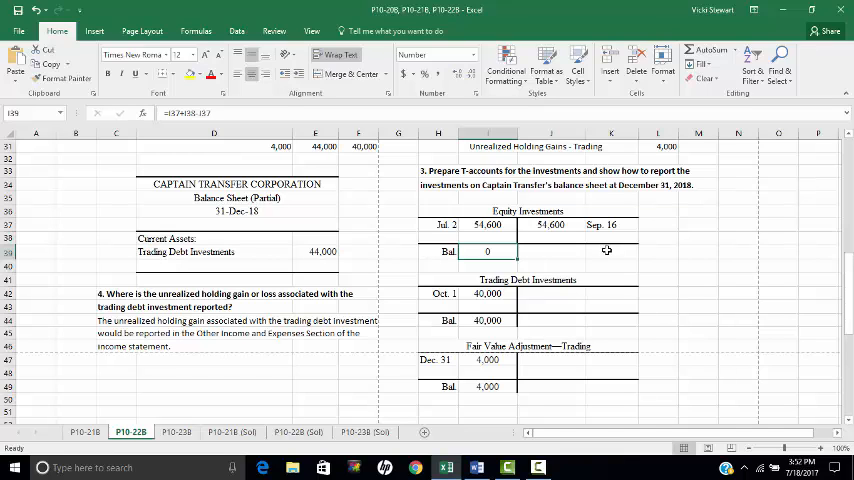
pyautogui.moveTo(535, 274)
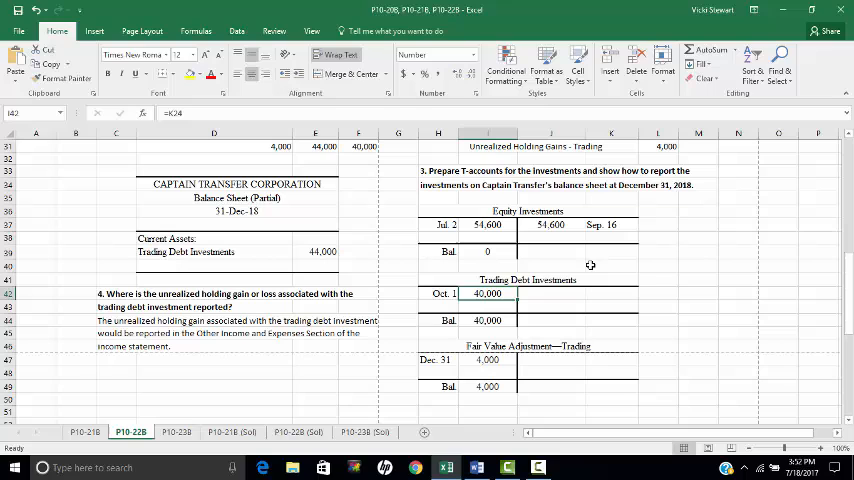
pyautogui.moveTo(518, 308)
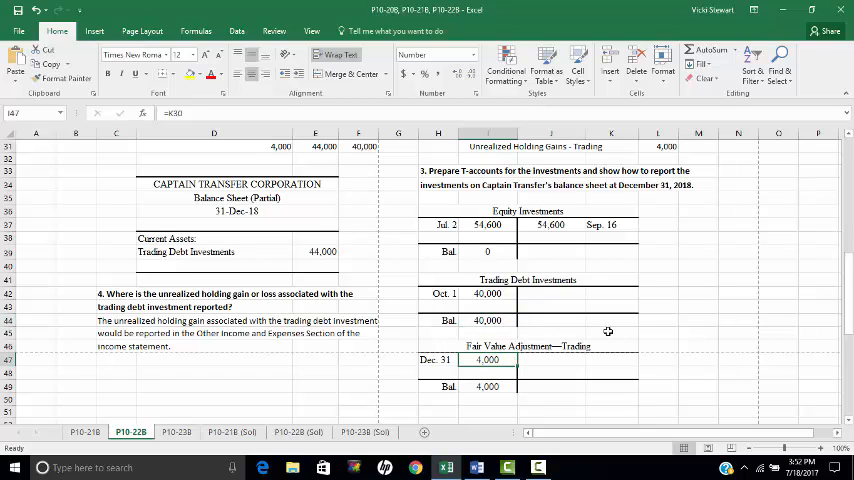
pyautogui.scroll(-3)
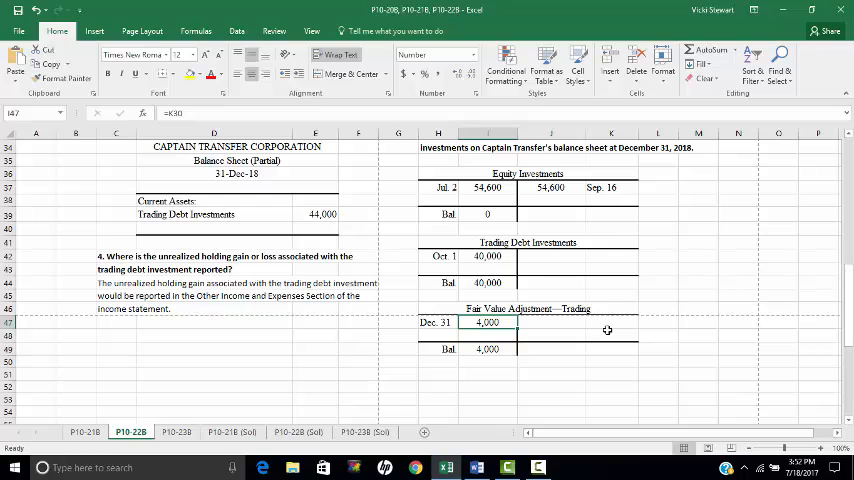
pyautogui.moveTo(343, 218)
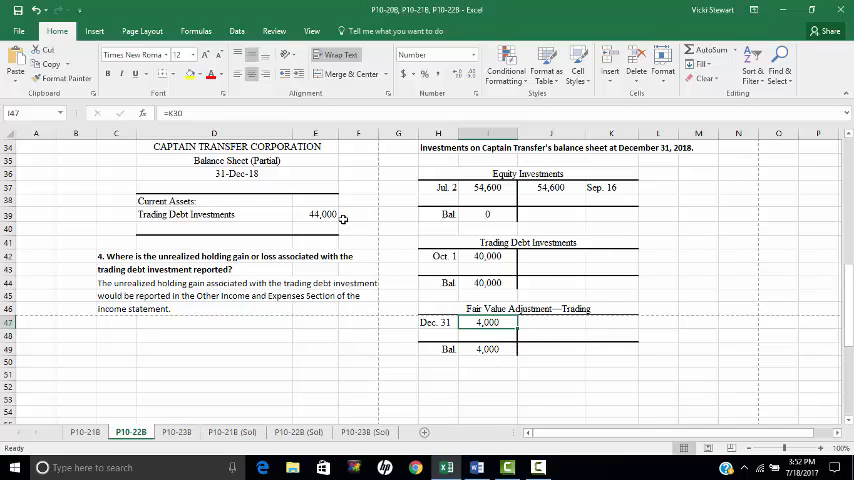
pyautogui.click(315, 214)
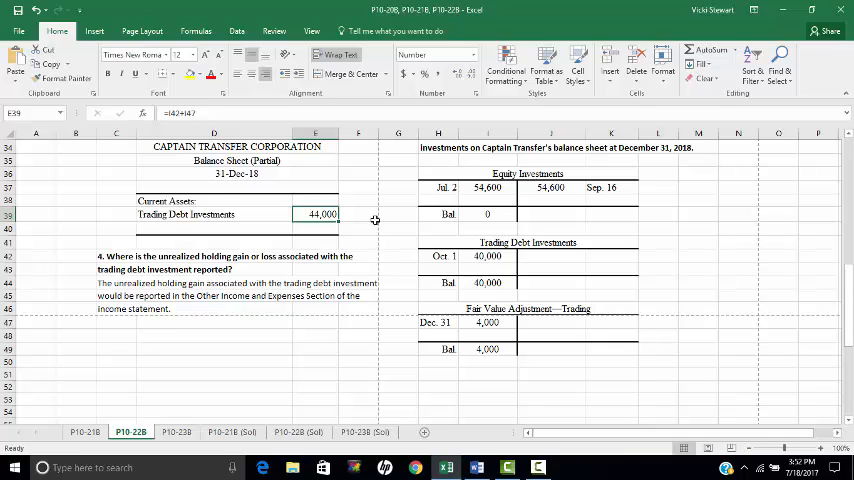
pyautogui.scroll(3)
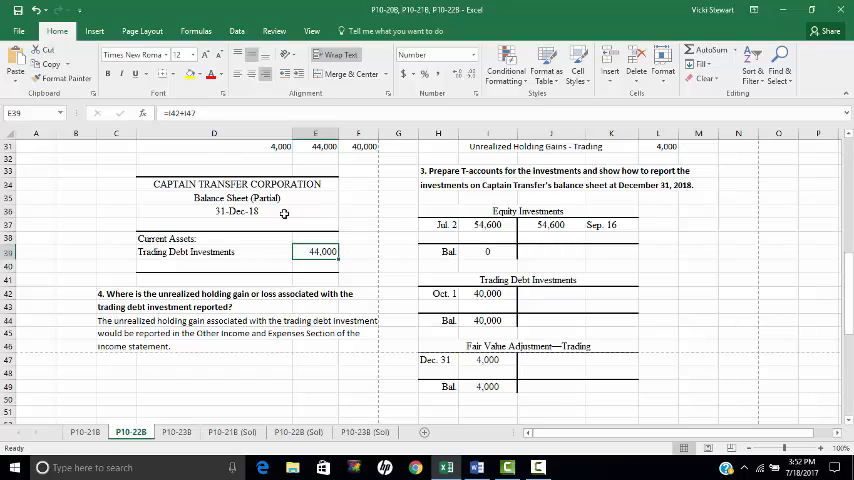
pyautogui.moveTo(341, 236)
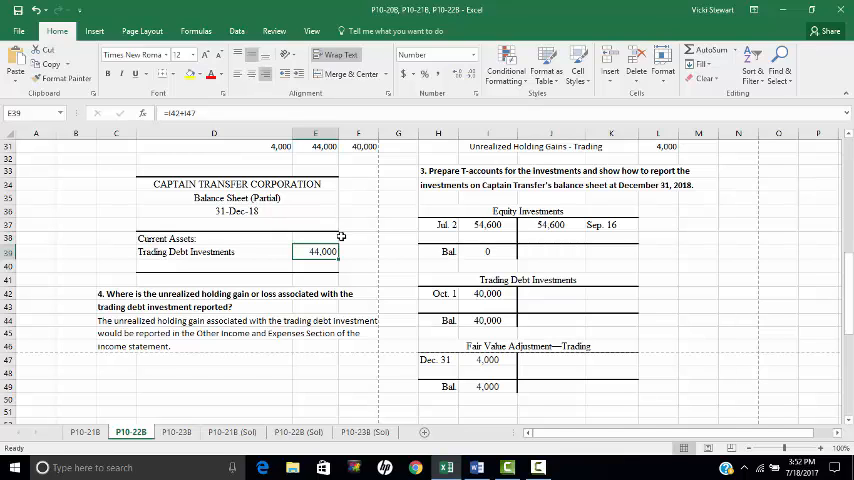
pyautogui.moveTo(247, 358)
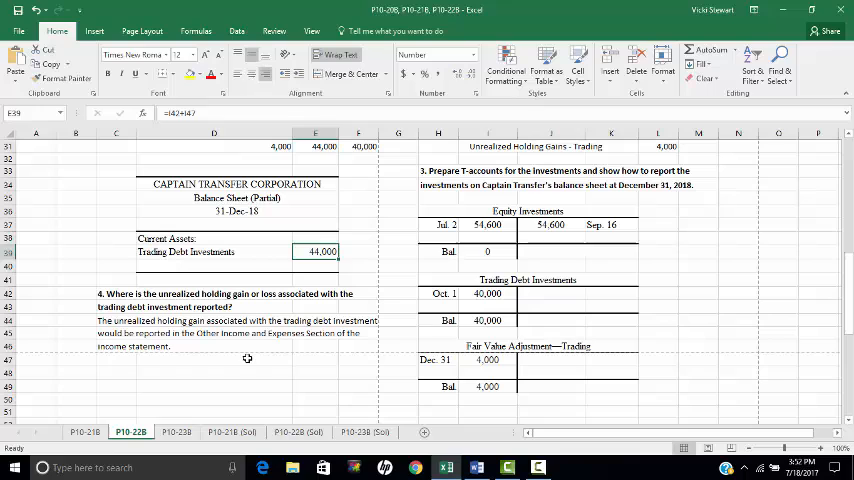